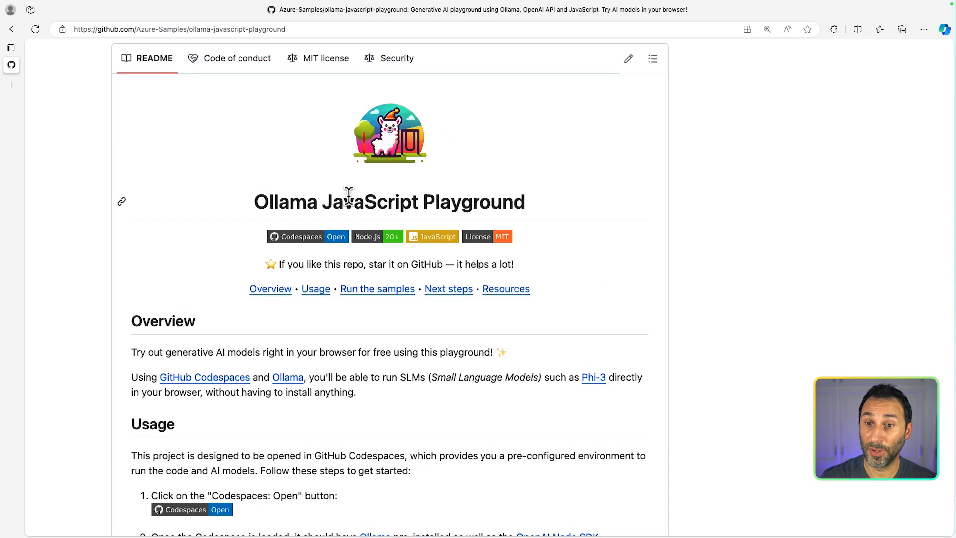
mouse_move(344, 186)
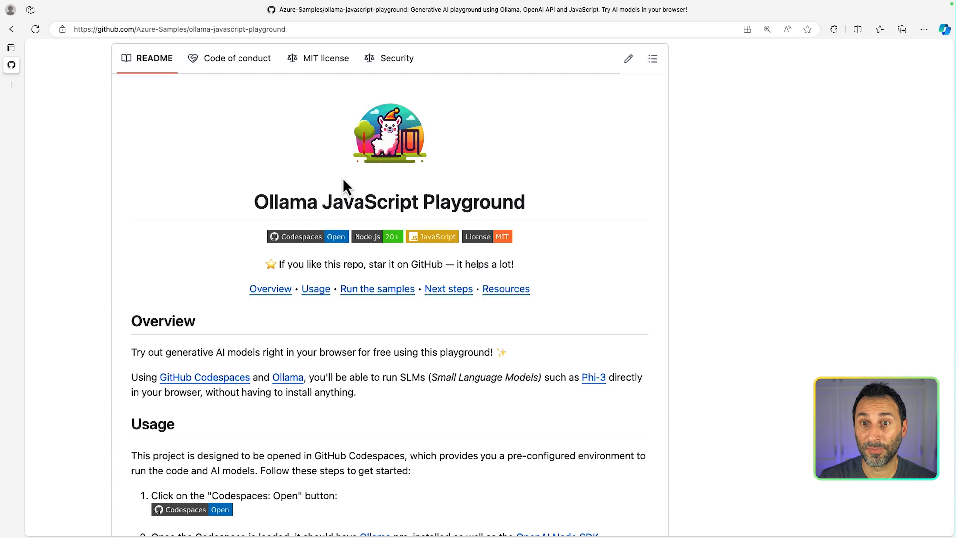
mouse_move(314, 249)
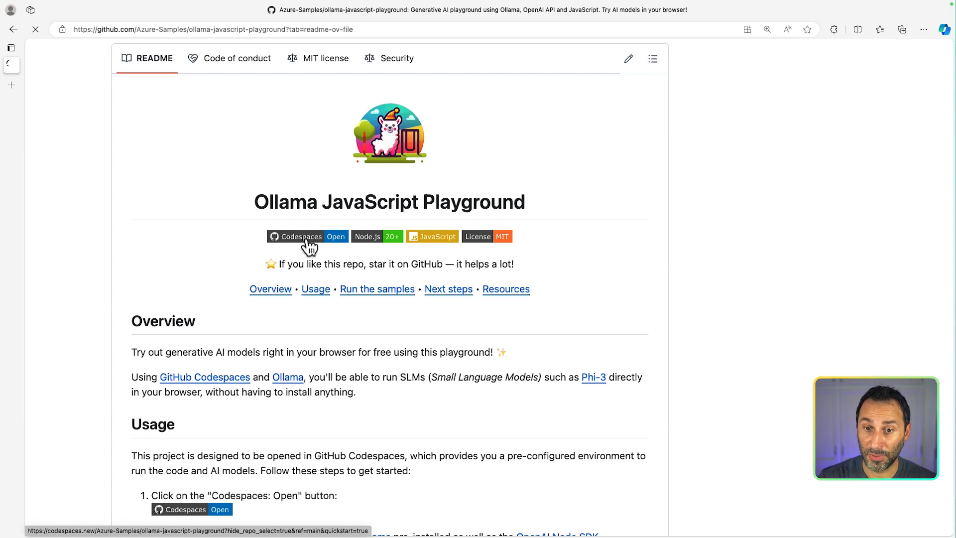
Launch a new codespace for the ollama-javascript-playground repository from its GitHub page
click(307, 236)
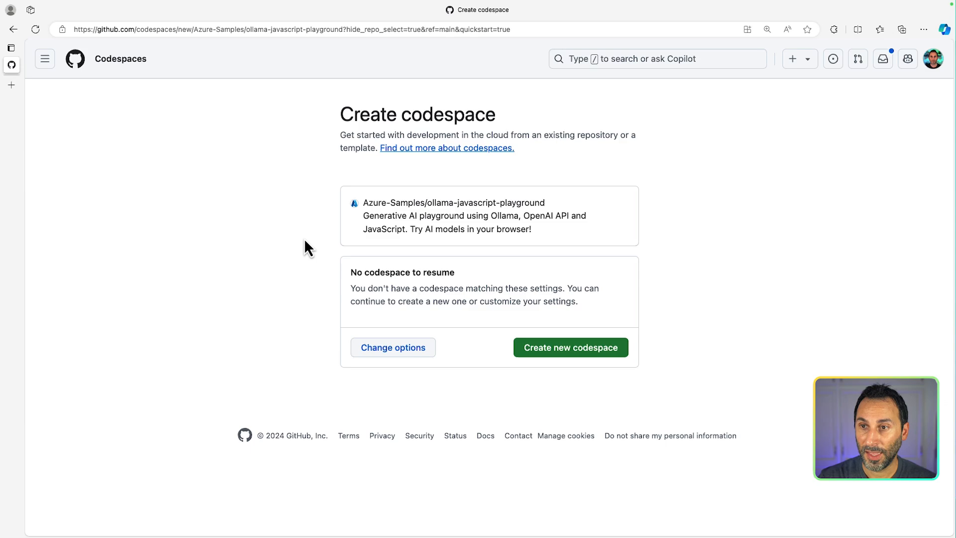
mouse_move(679, 217)
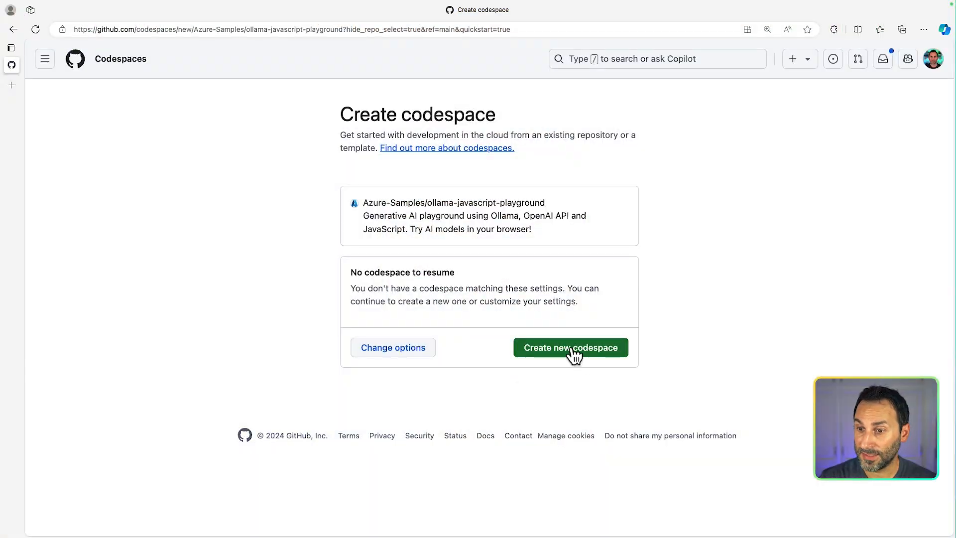
click(571, 348)
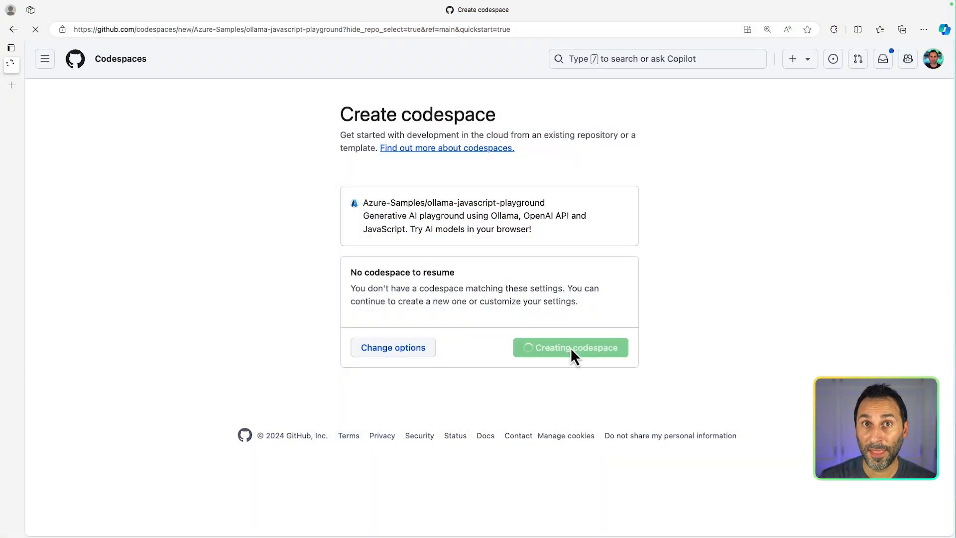
click(570, 347)
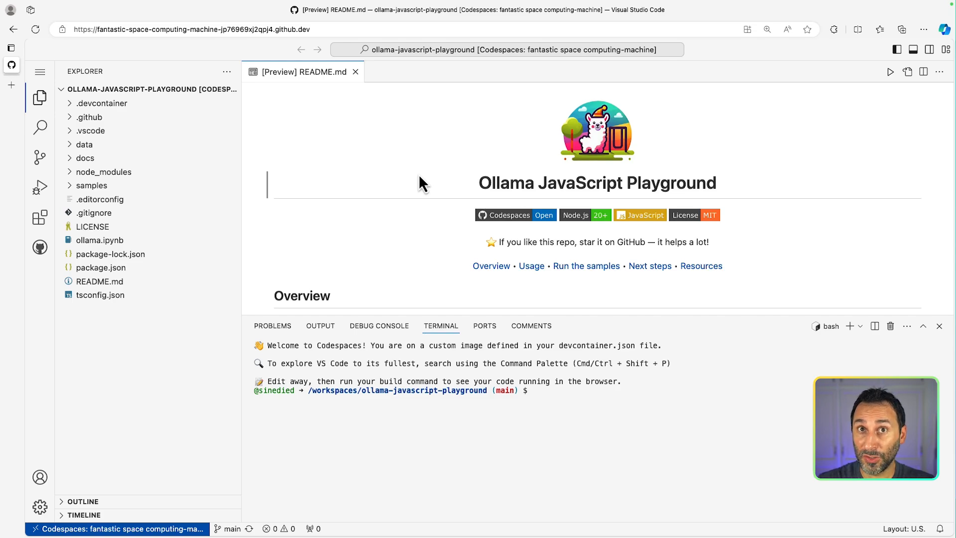
Start the phi3 model in the terminal with 'ollama run phi3'
click(555, 390)
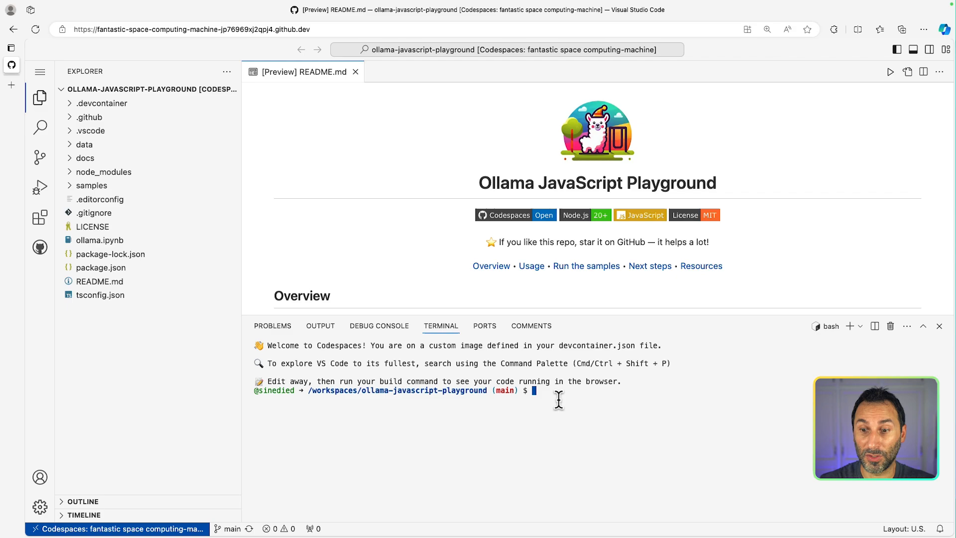
text(ollama)
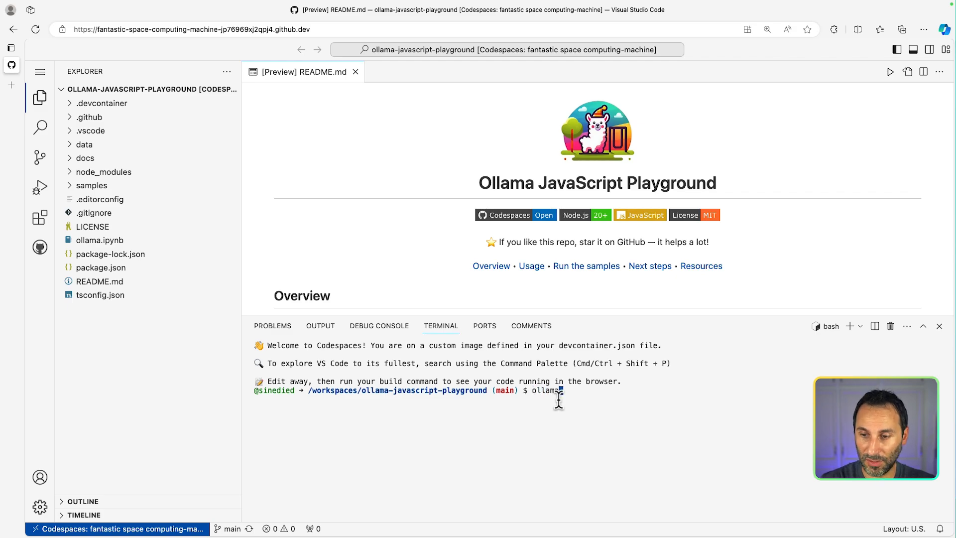
text(run phi)
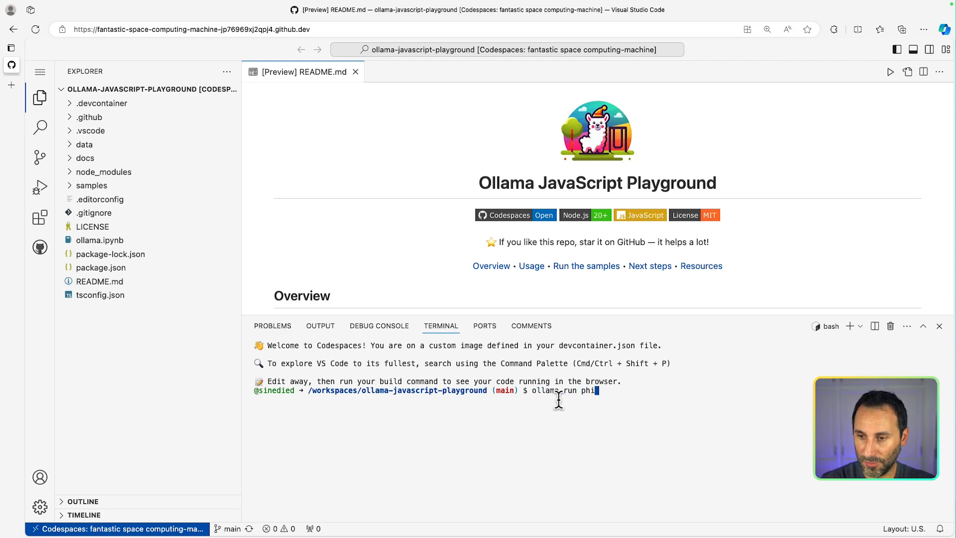
key(Return)
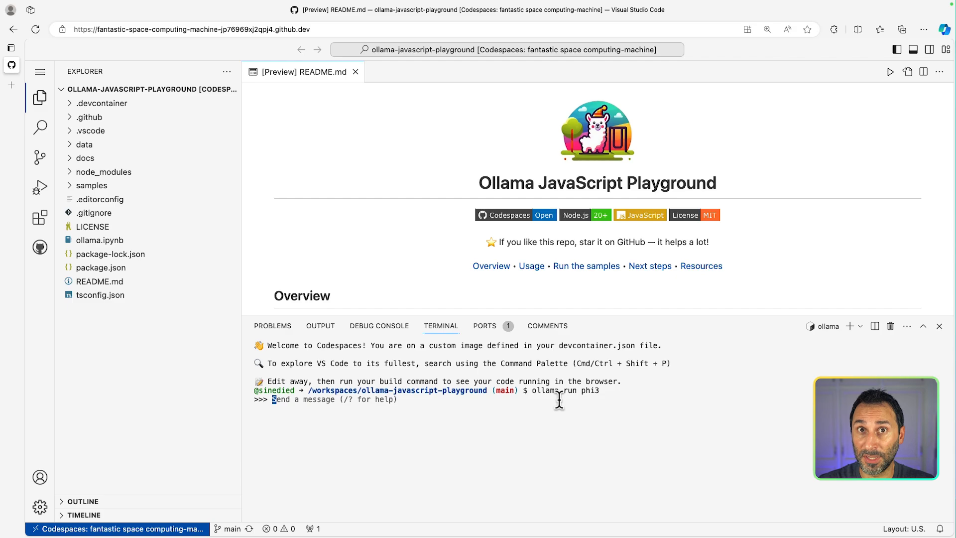
Ask phi3 to create a haiku about a hungry cat
text(create)
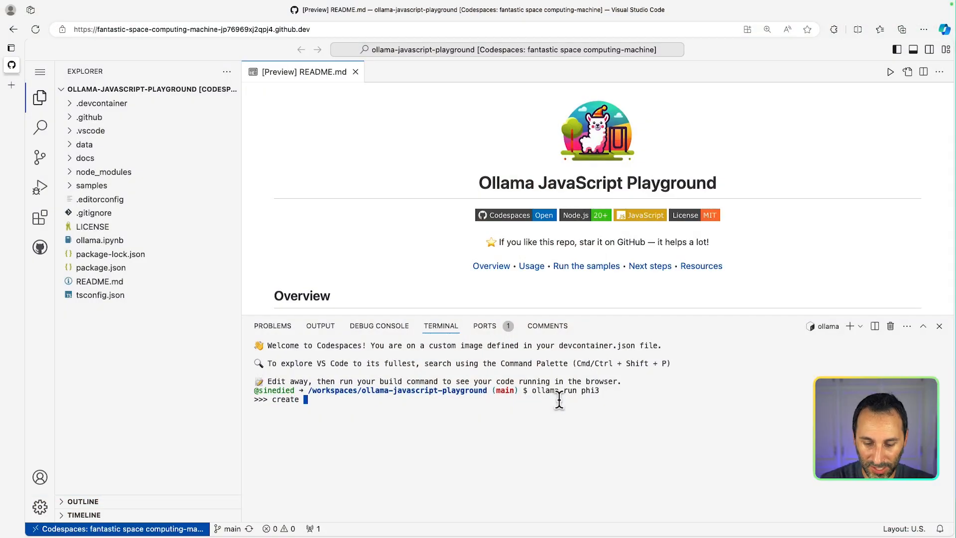
text(an haikyu)
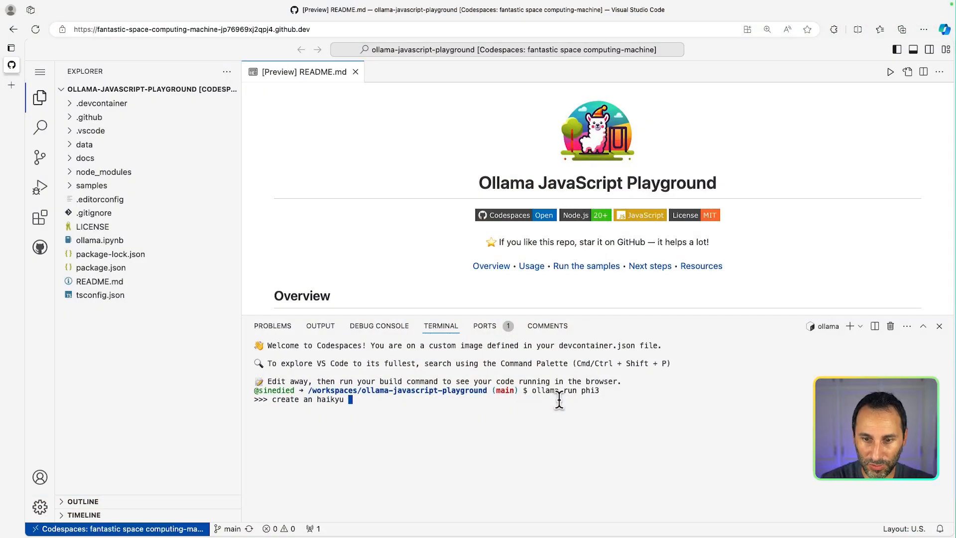
text(about a hungry)
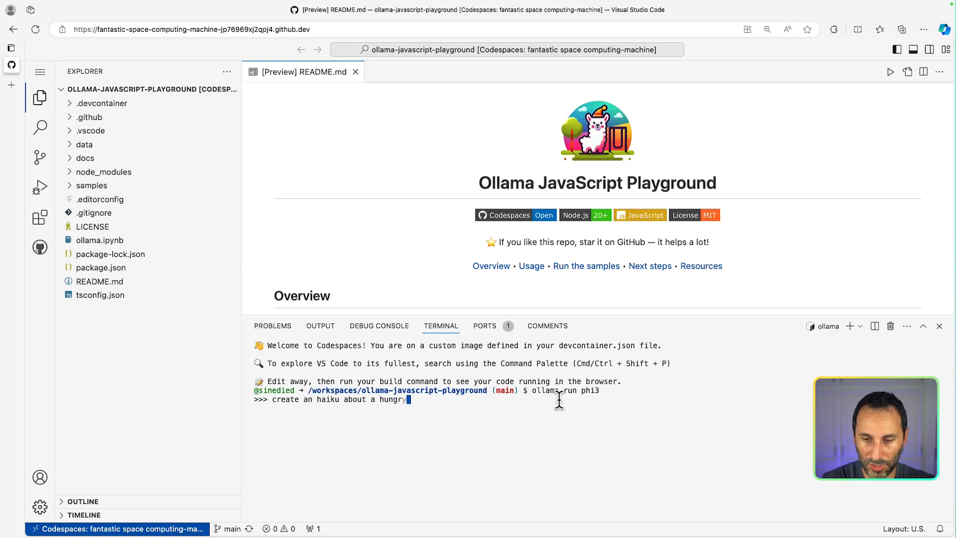
text(cat)
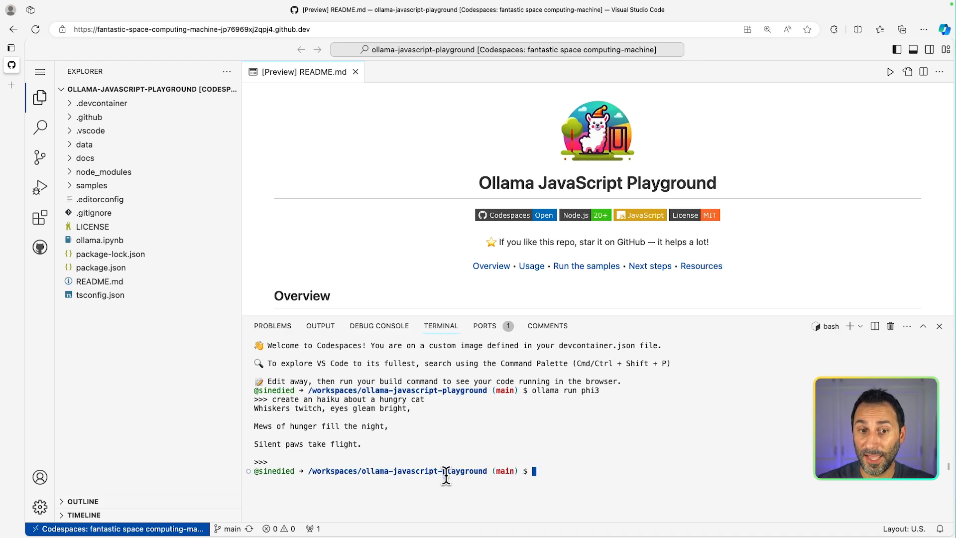
mouse_move(99, 240)
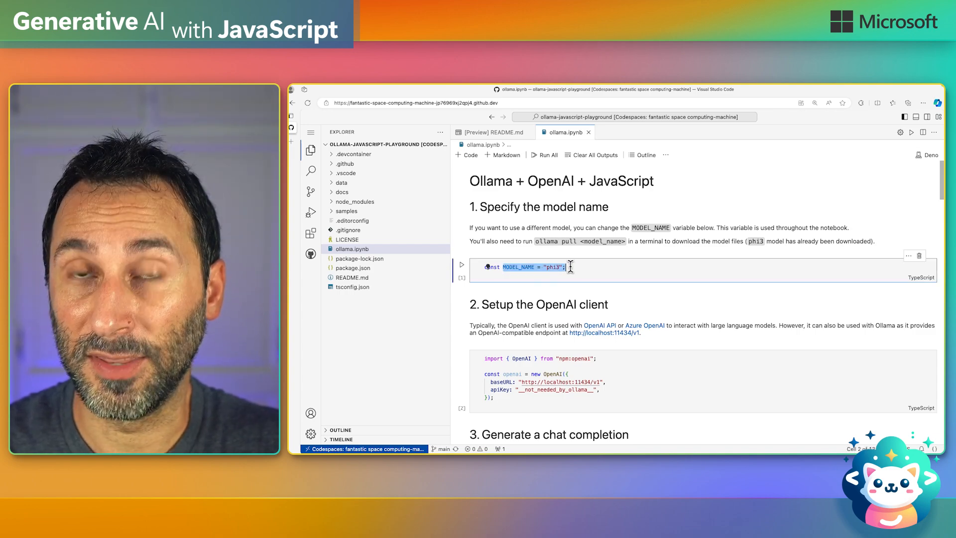
Run the first notebook cell in ollama.ipynb that sets MODEL_NAME to phi3
click(578, 267)
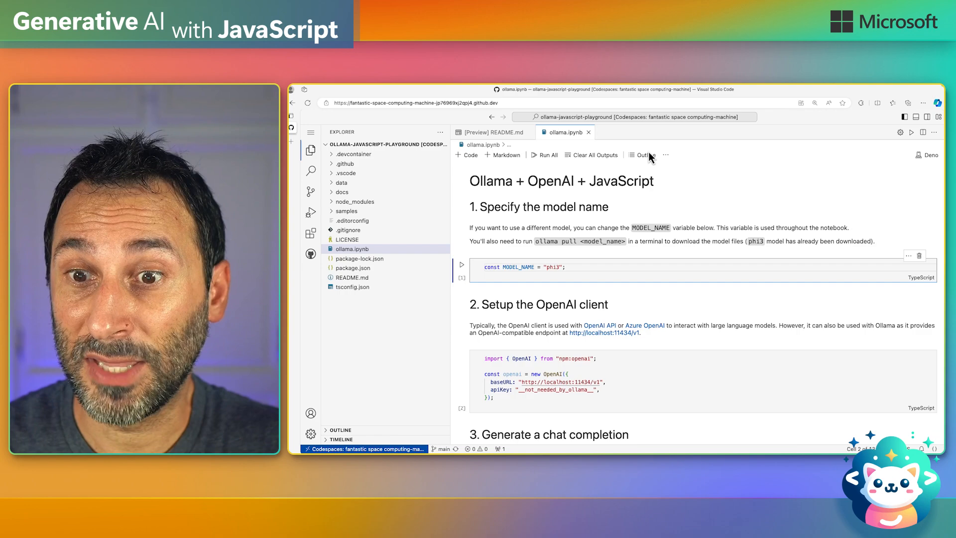
mouse_move(523, 266)
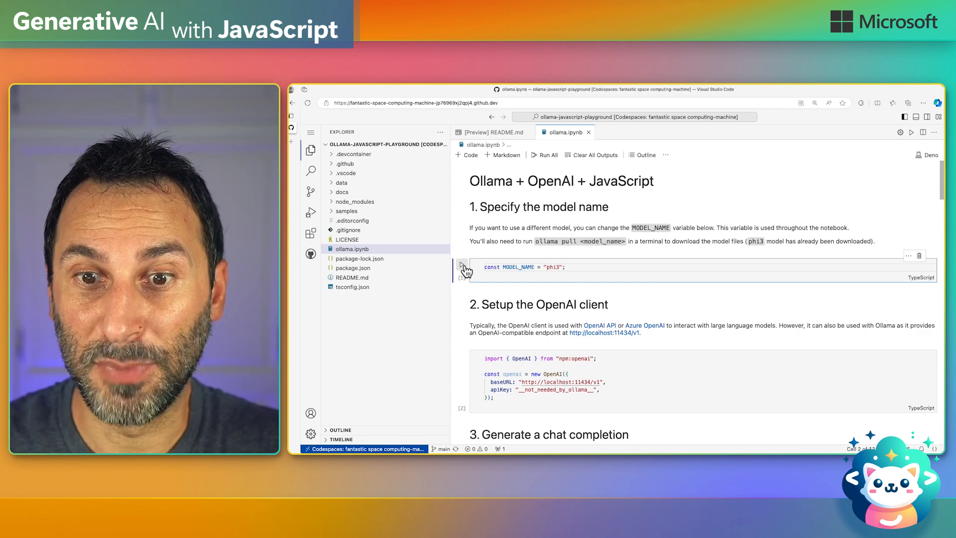
mouse_move(463, 269)
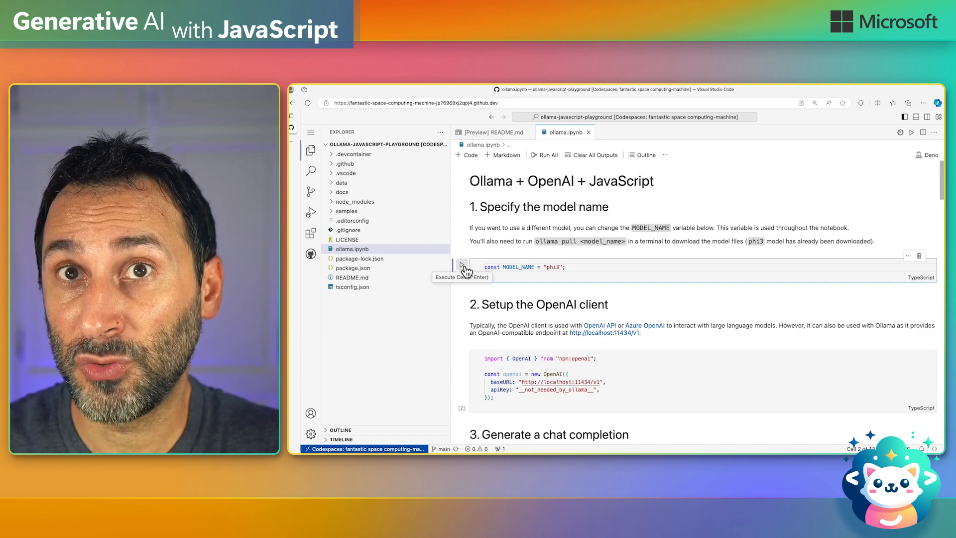
click(462, 267)
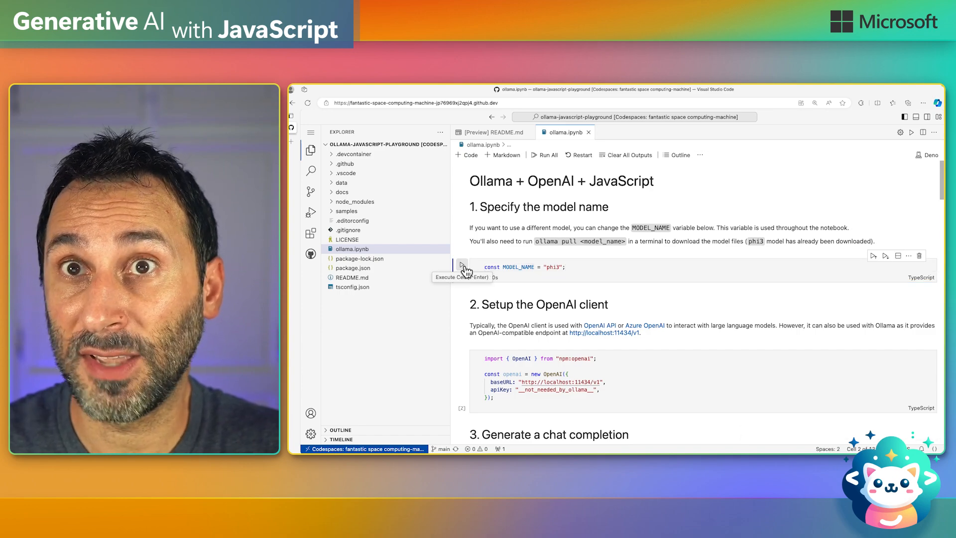
click(461, 267)
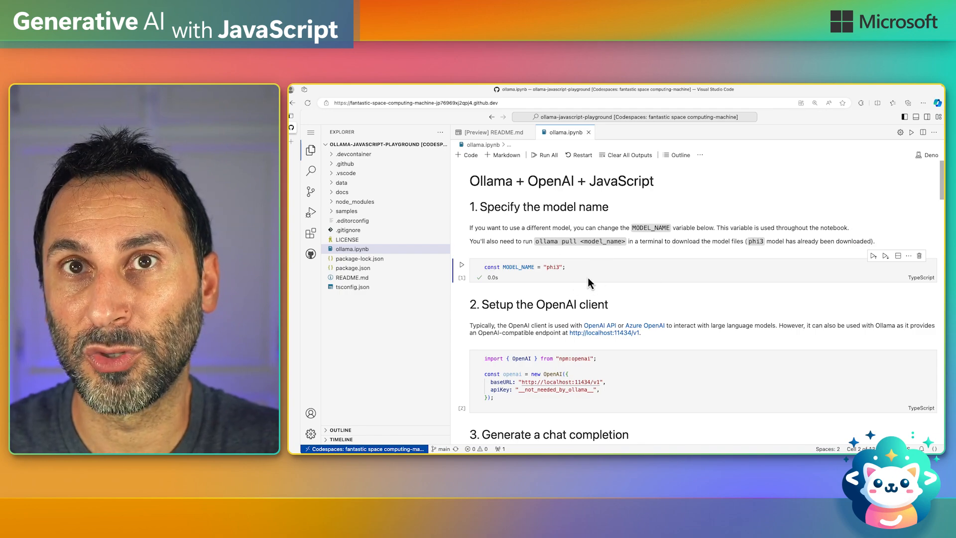
scroll(down, 3)
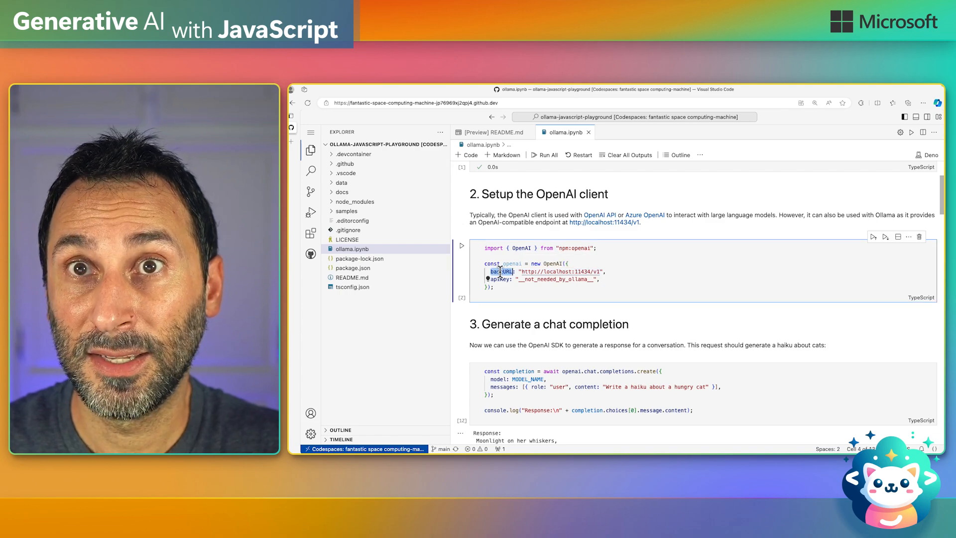
mouse_move(497, 279)
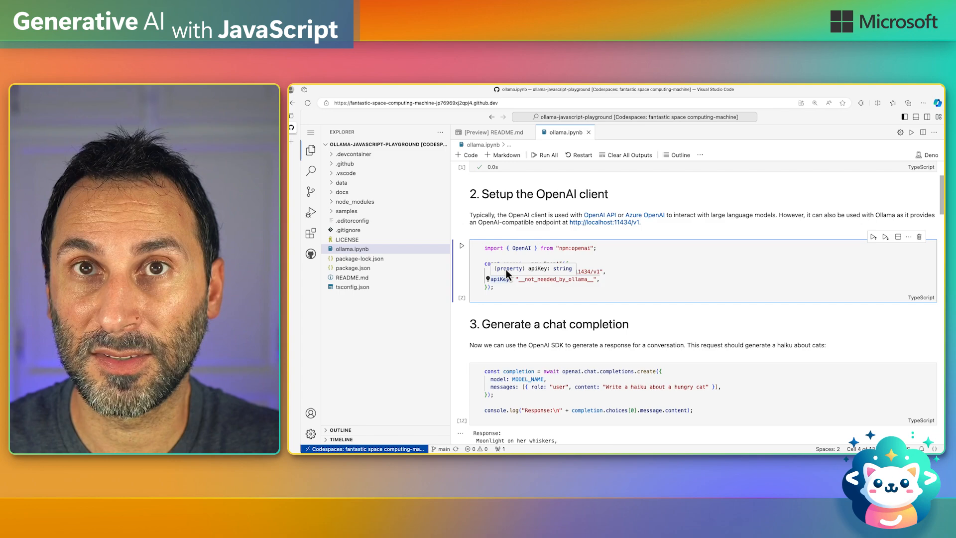
Run the 'Setup the OpenAI client' cell pointing at the local Ollama endpoint
click(463, 248)
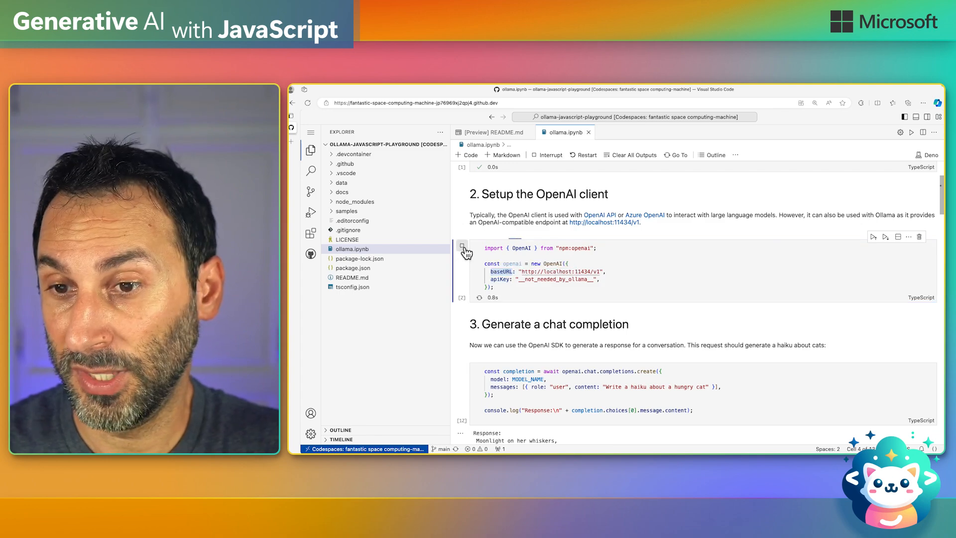
click(464, 248)
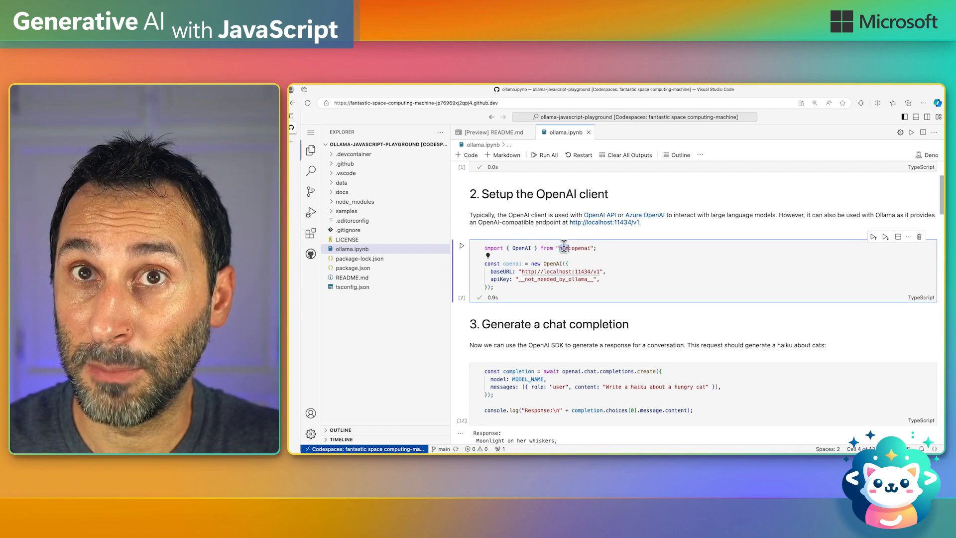
mouse_move(640, 272)
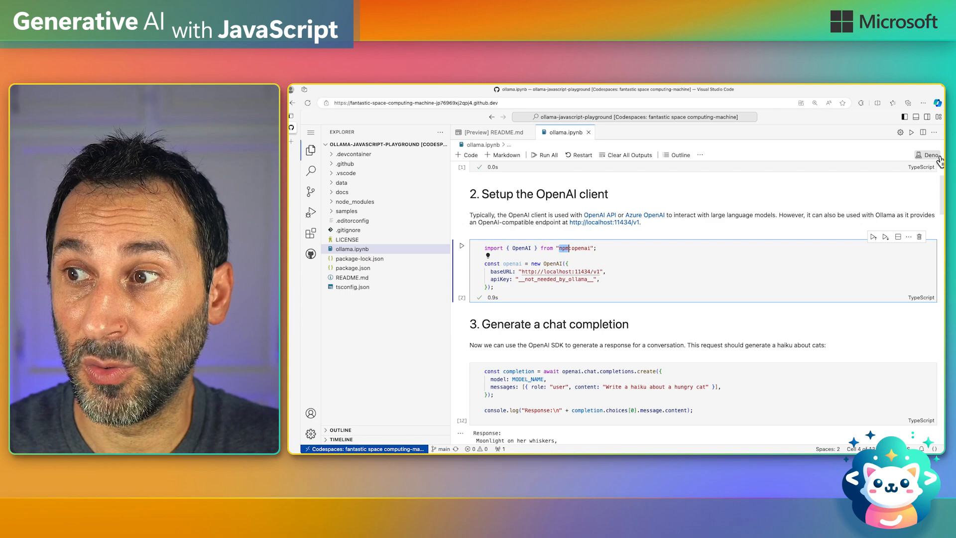
mouse_move(755, 282)
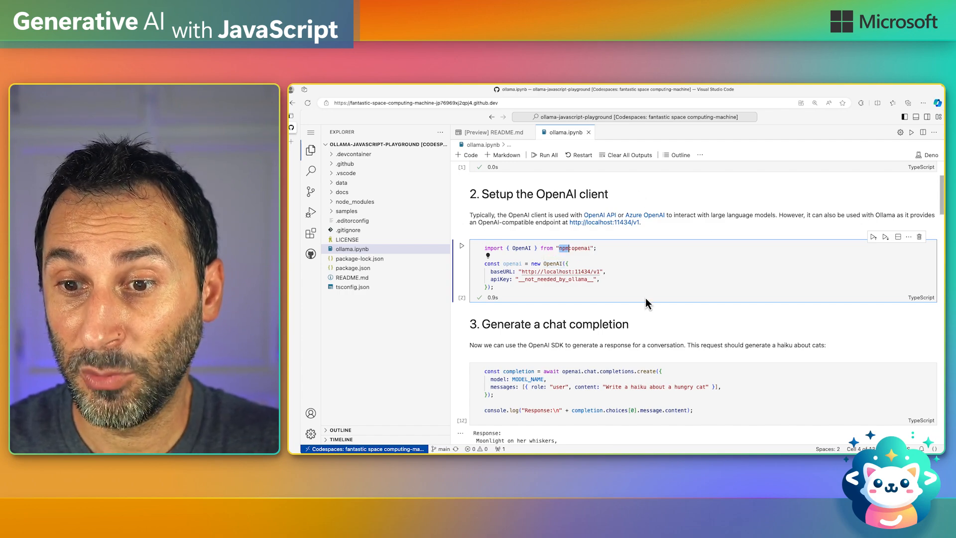
scroll(down, 3)
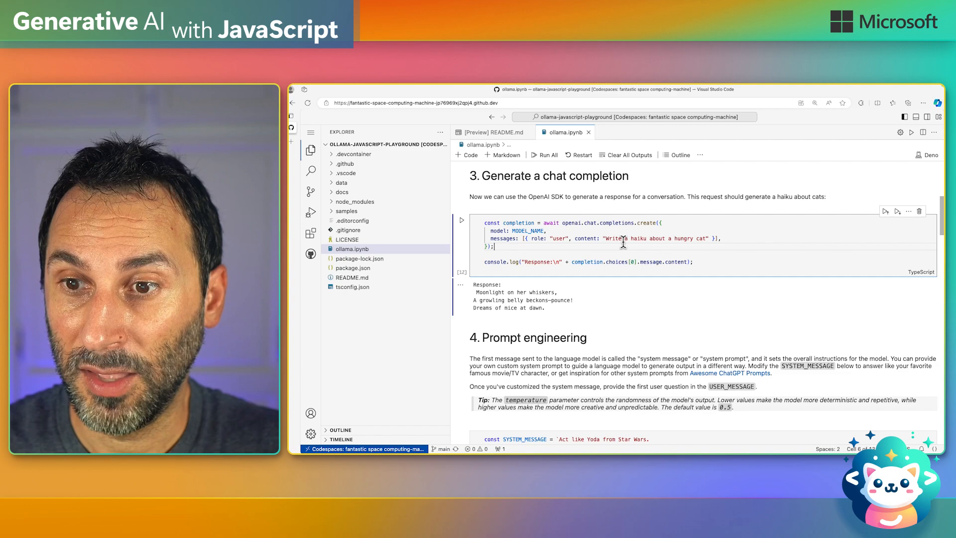
mouse_move(463, 221)
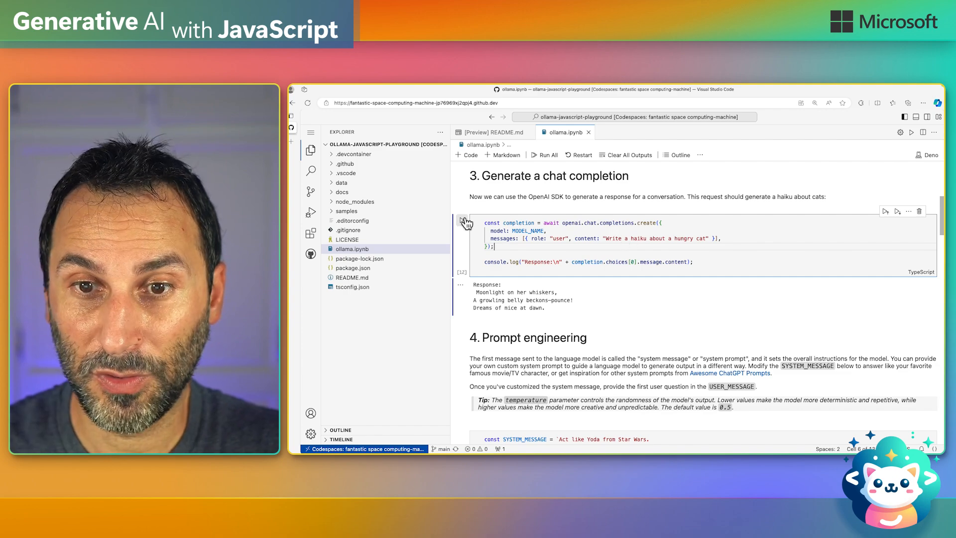
Rerun the 'Generate a chat completion' cell to get a fresh cat haiku from phi3
click(462, 222)
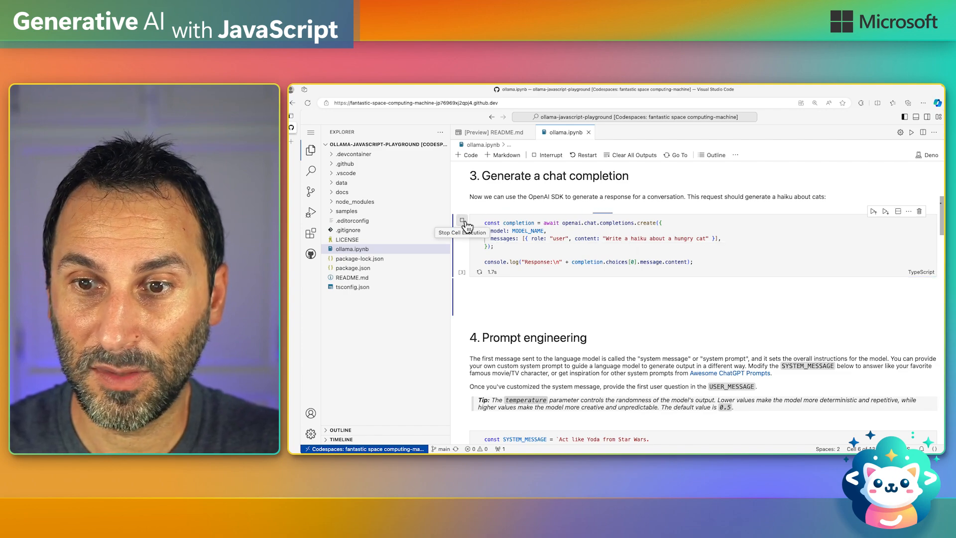
click(462, 221)
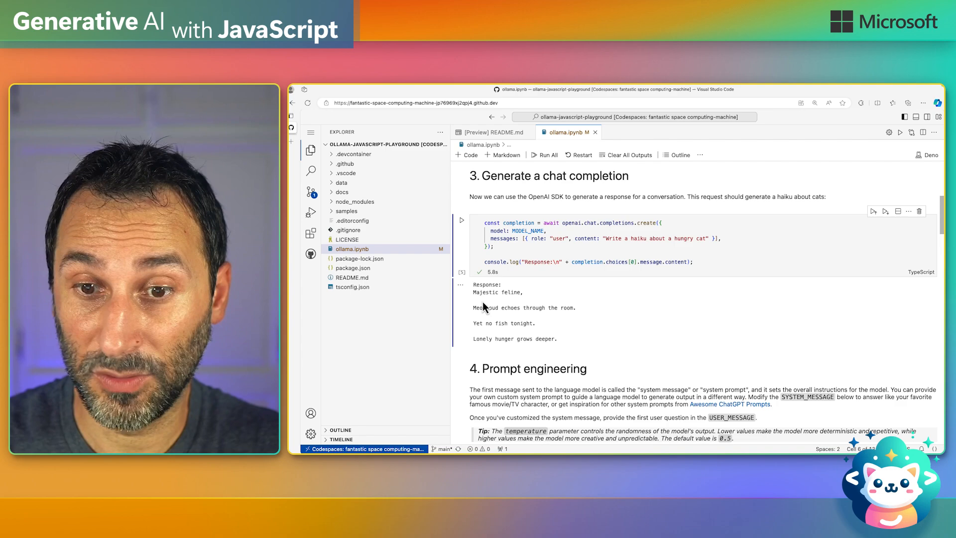
mouse_move(554, 325)
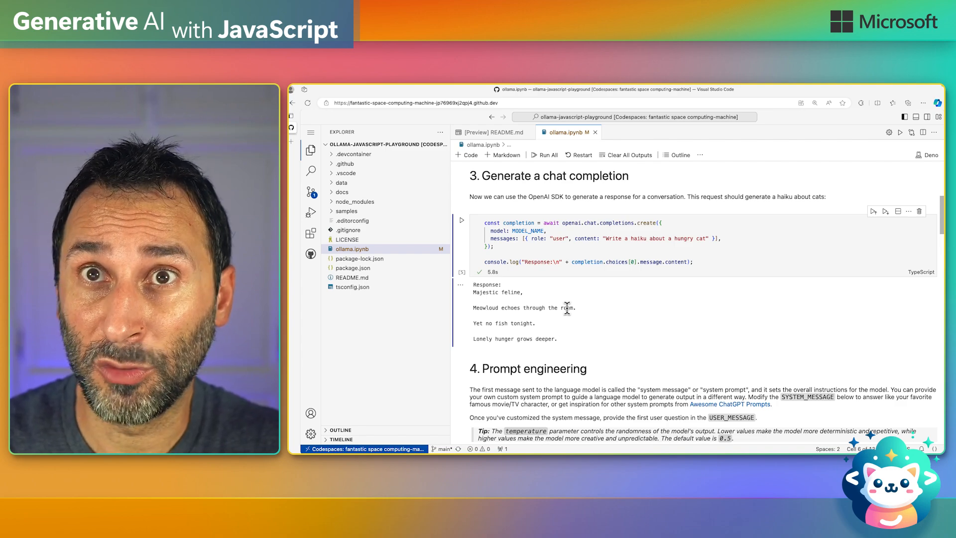
scroll(down, 3)
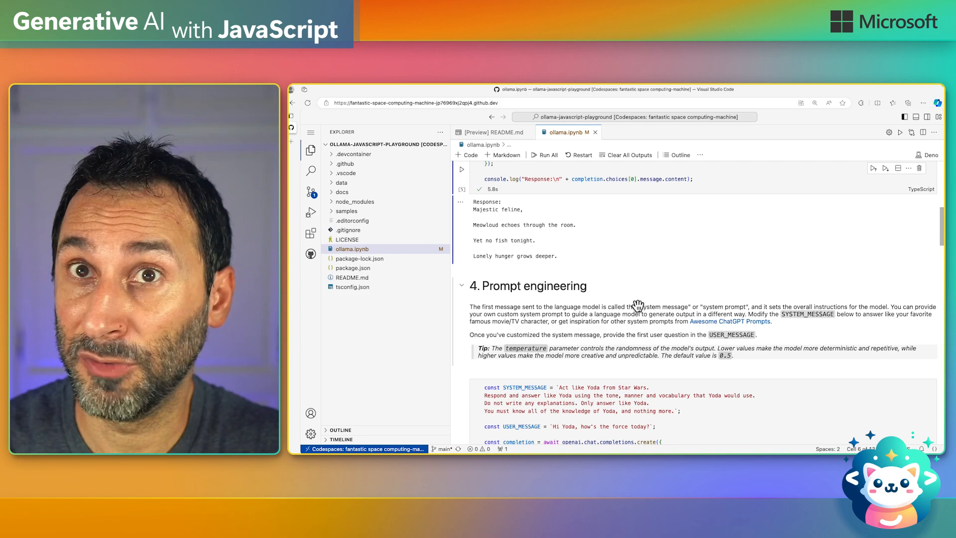
Scroll the notebook to the RAG section and expand the samples folder in the Explorer
scroll(down, 3)
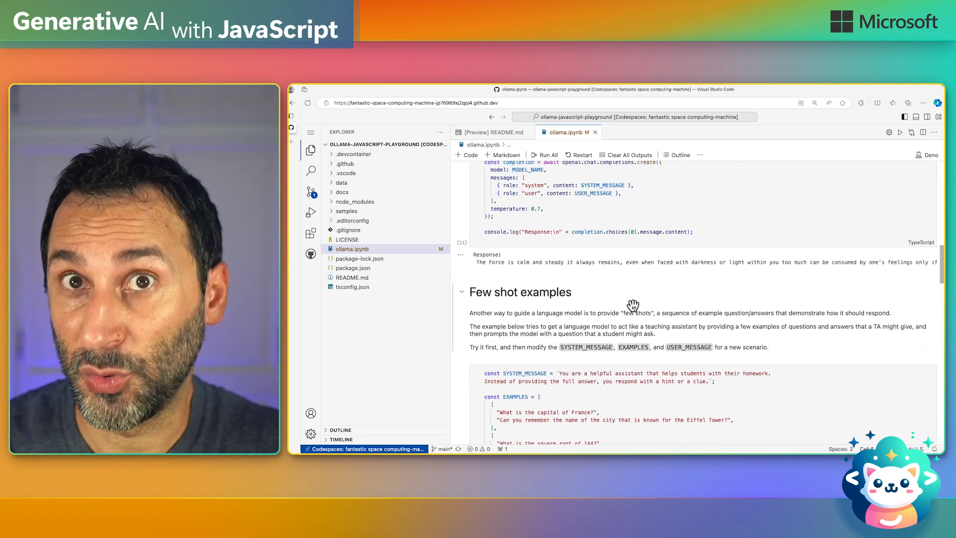
scroll(down, 3)
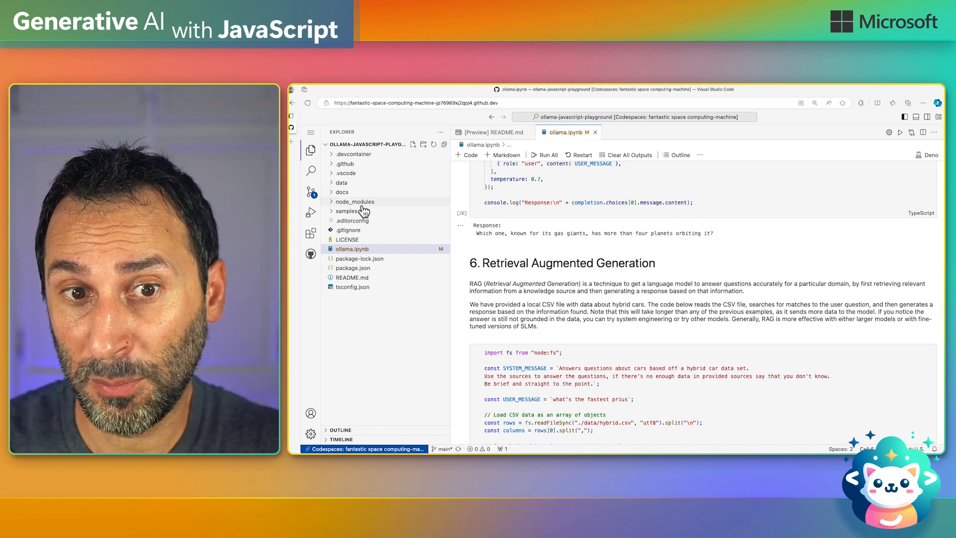
click(346, 212)
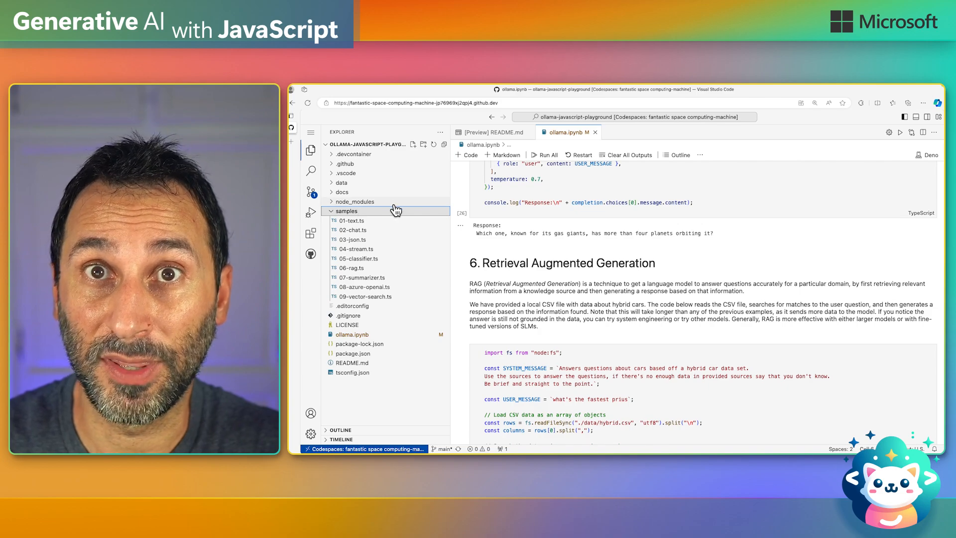
mouse_move(395, 210)
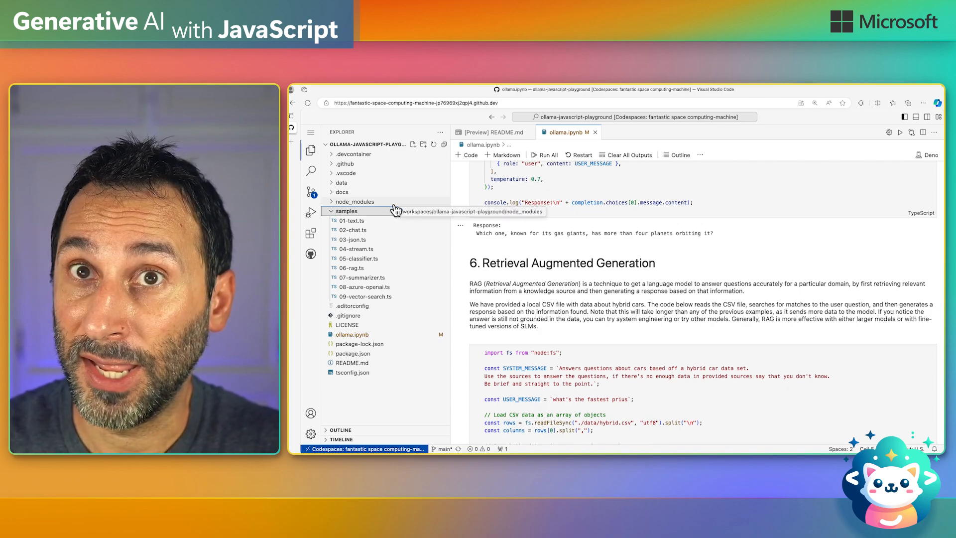
Open 05-classifier.ts and start it with Run Code so its tsx output appears
click(359, 258)
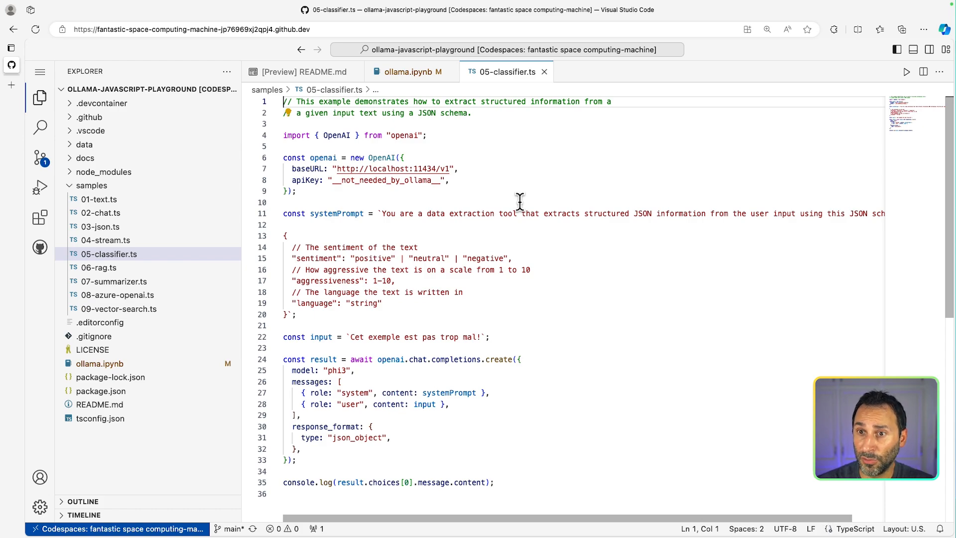
click(907, 72)
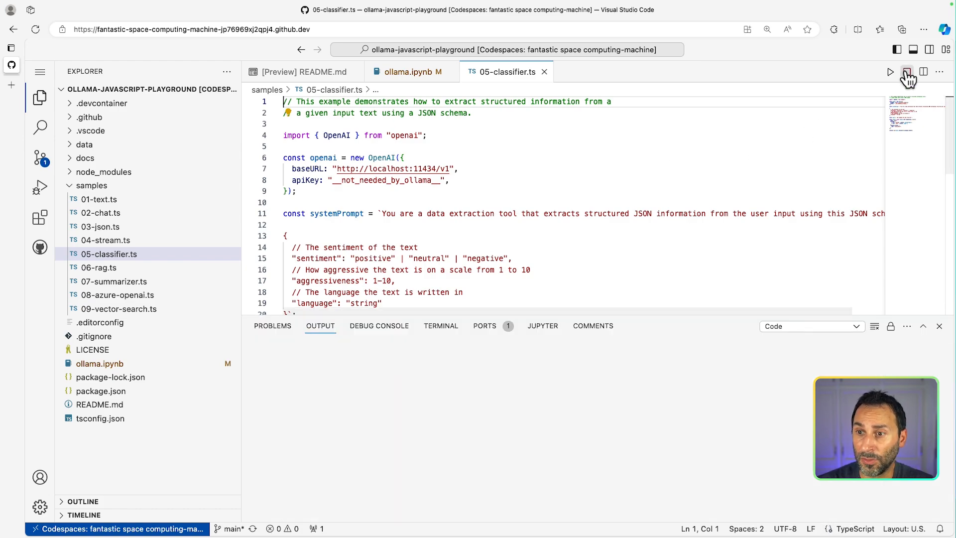
click(890, 72)
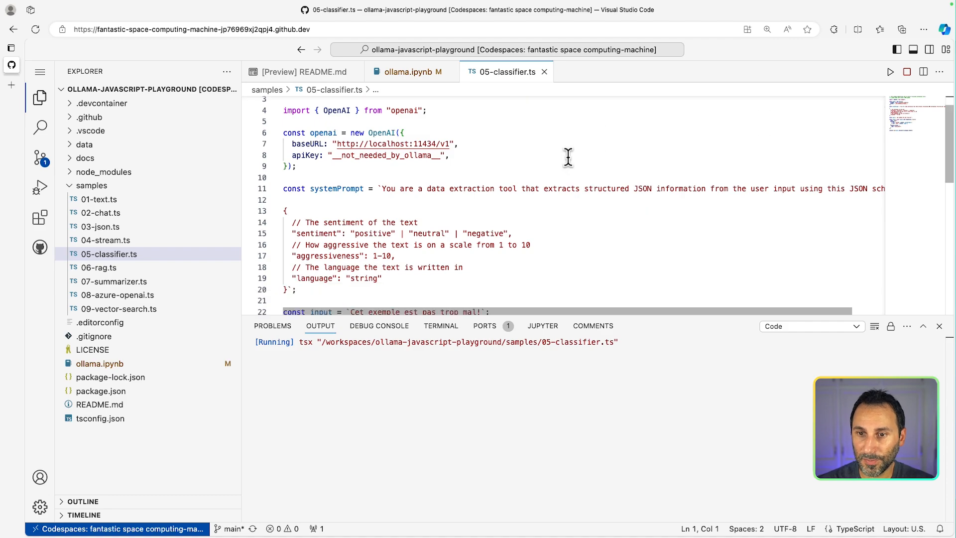
scroll(down, 3)
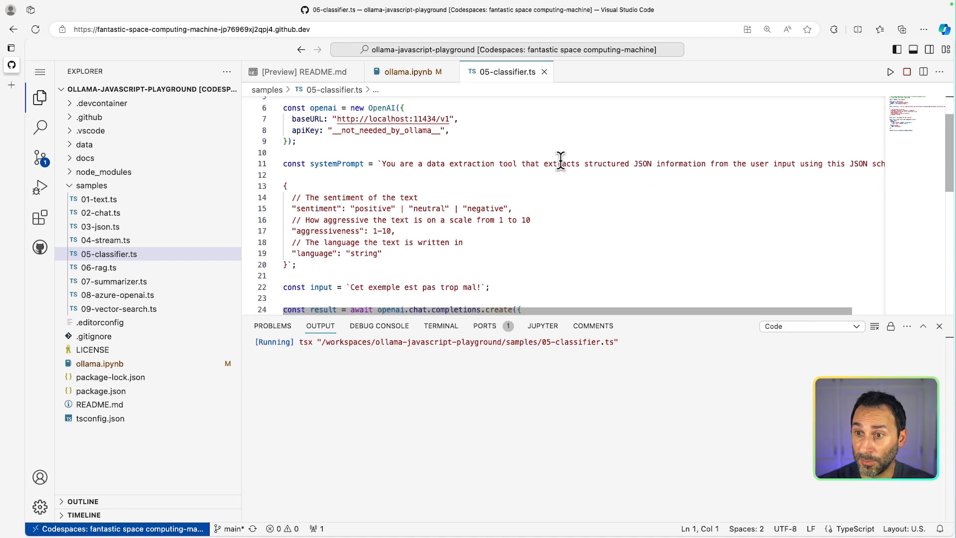
mouse_move(445, 180)
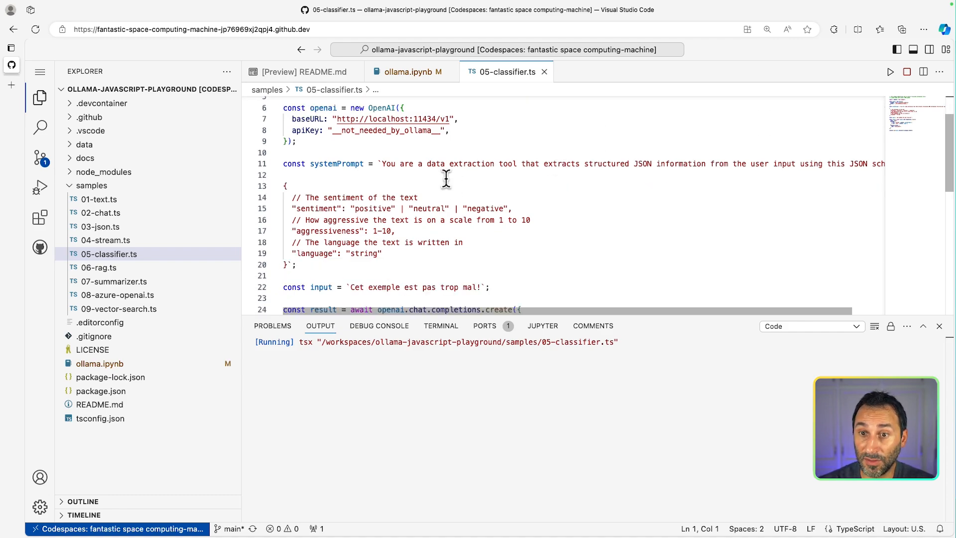